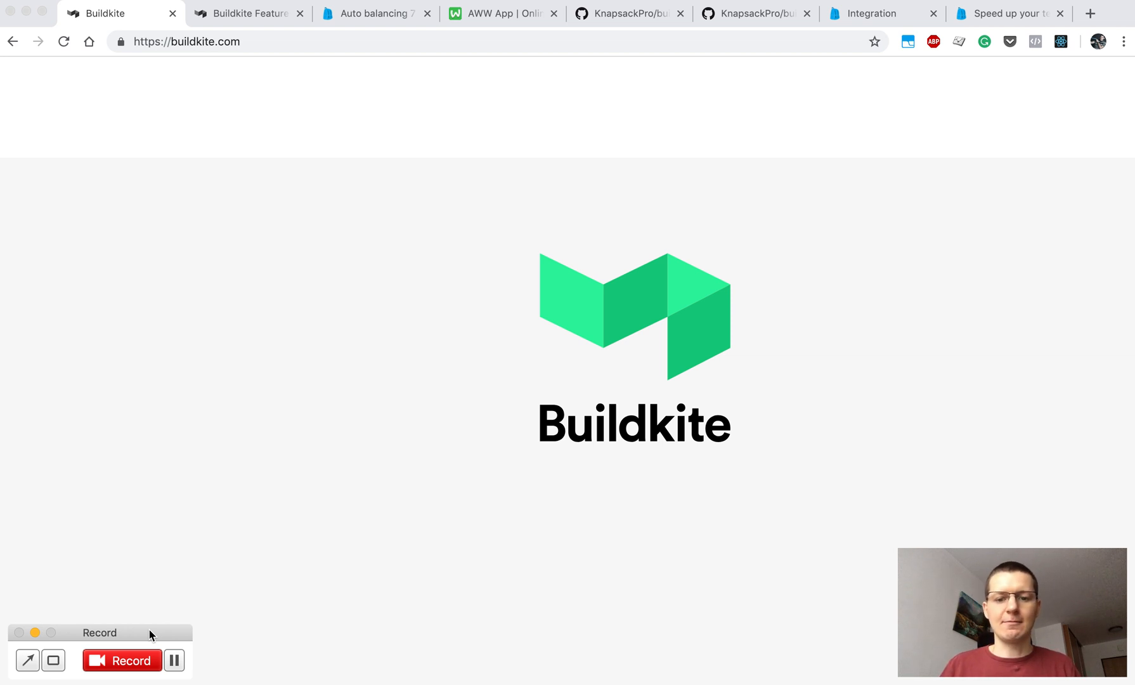
{"action": "mouse_move", "coordinate": [252, 49]}
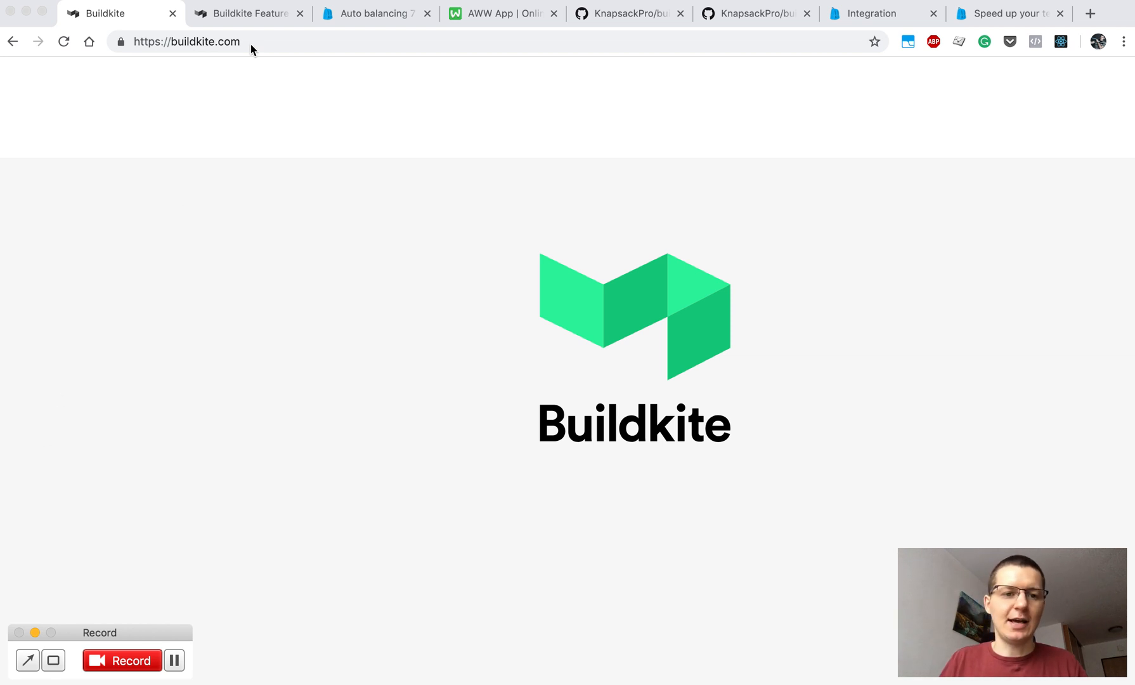
Step: Switch to the Buildkite Features tab showing self-hosted build agents on your own infrastructure
{"action": "left_click", "coordinate": [246, 13]}
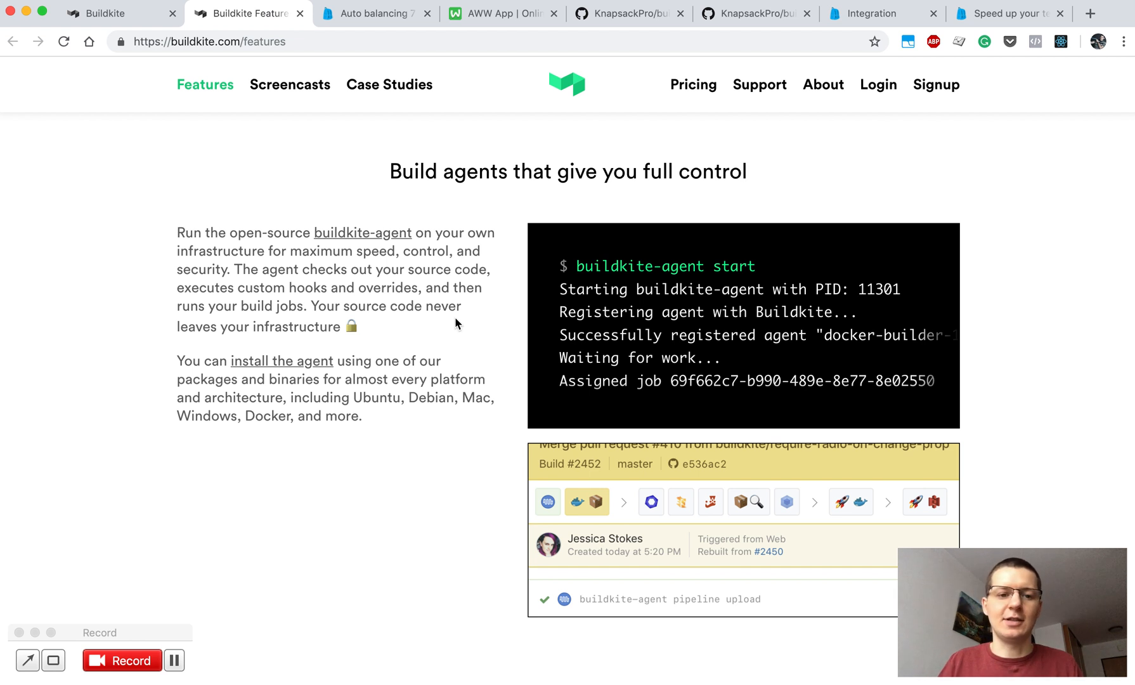
{"action": "mouse_move", "coordinate": [482, 307]}
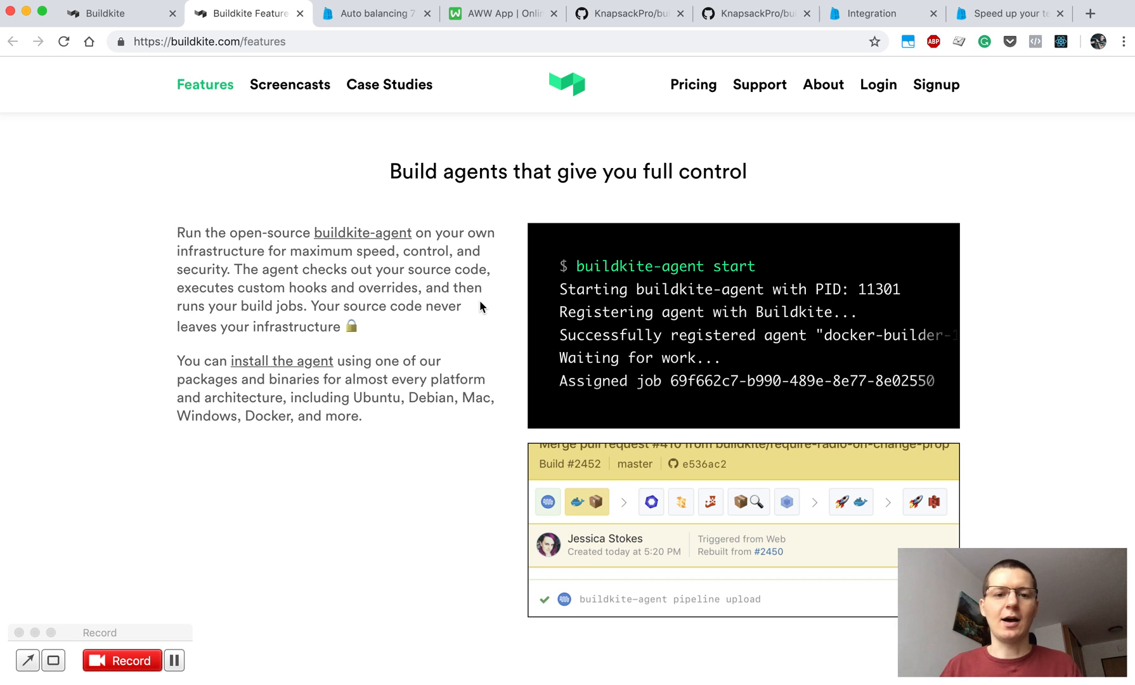
Step: Show the Knapsack Pro Docs article on balancing 7 hours of tests across 100 Buildkite jobs
{"action": "left_click", "coordinate": [372, 14]}
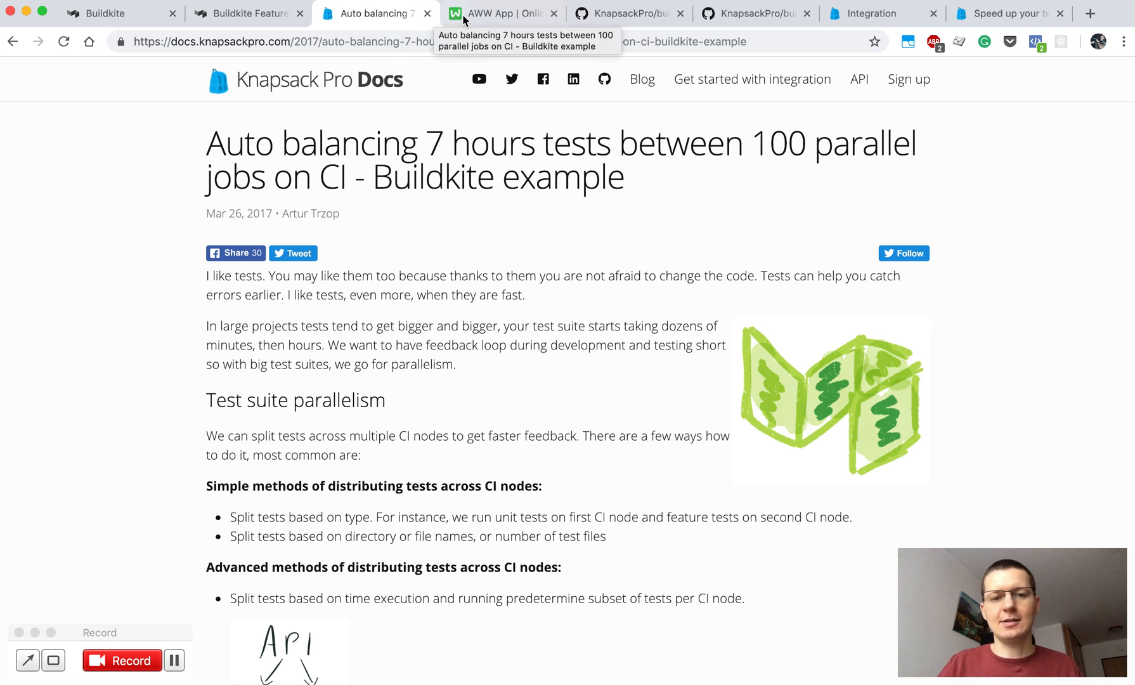
Step: Show the AWW App whiteboard of the Knapsack Pro API queue feeding CI NODE 0 and 1
{"action": "left_click", "coordinate": [506, 12]}
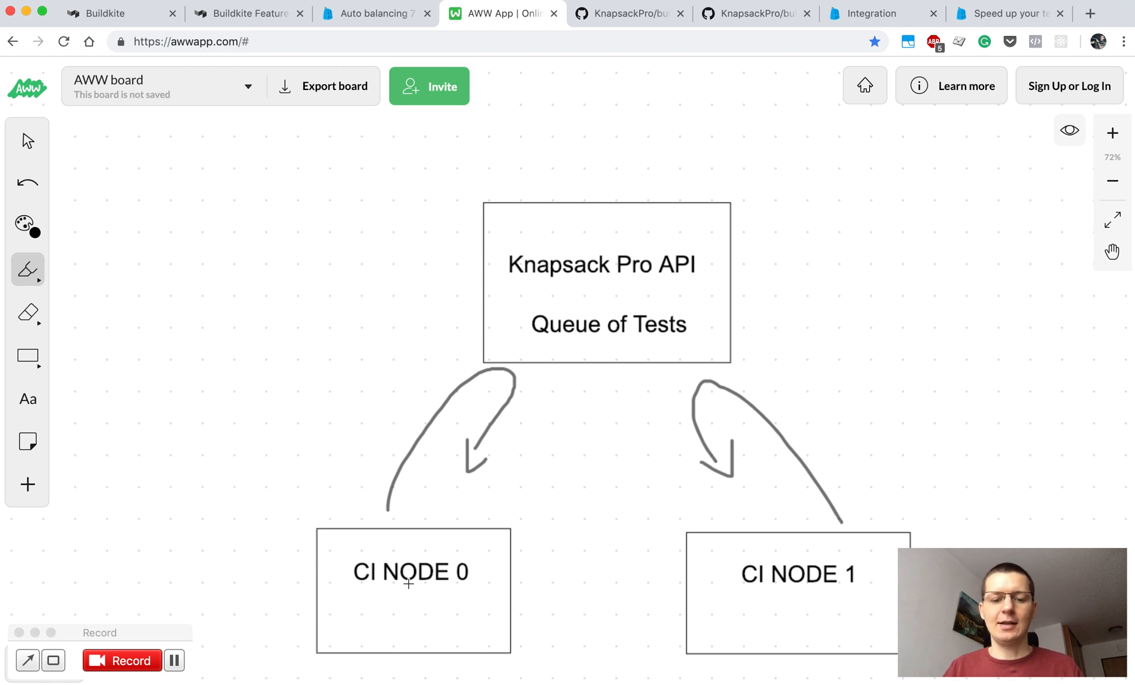
{"action": "mouse_move", "coordinate": [527, 287]}
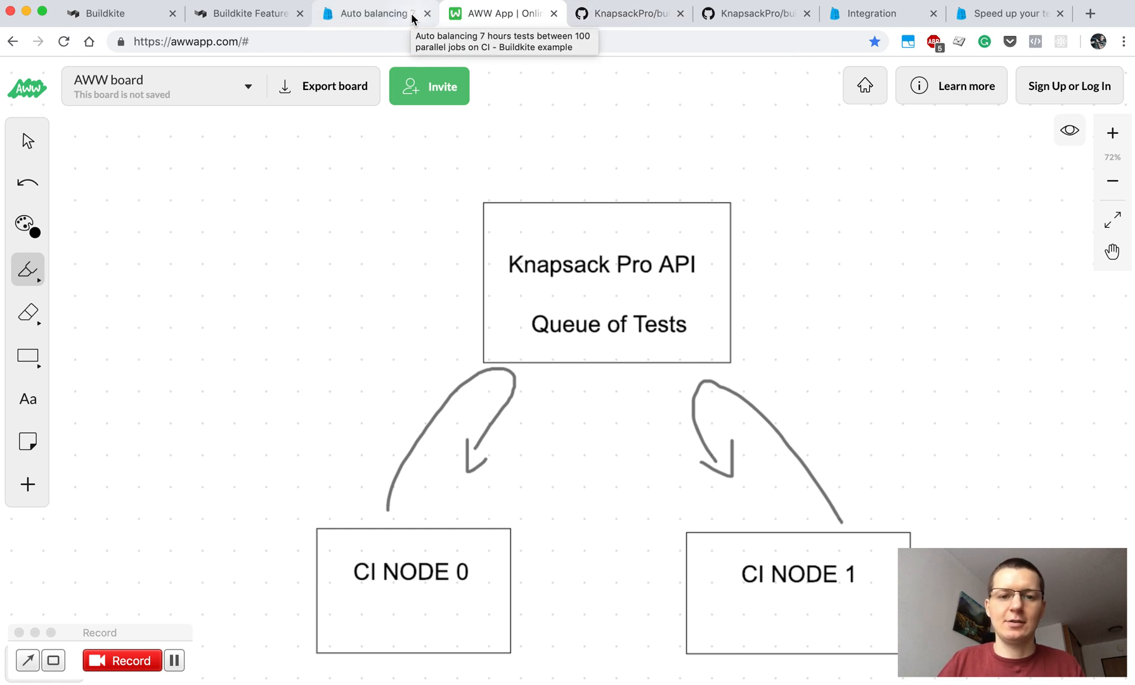
Step: Return to the Buildkite auto balancing article and scroll to 'What else can I learn?'
{"action": "left_click", "coordinate": [367, 14]}
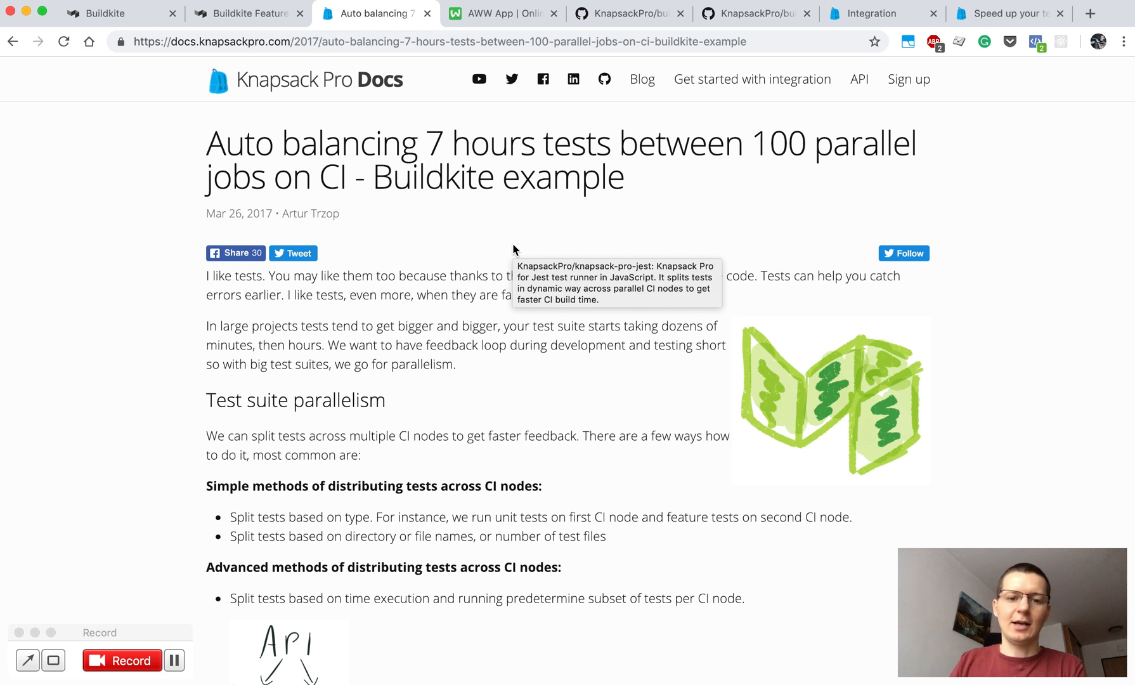
{"action": "mouse_move", "coordinate": [510, 362]}
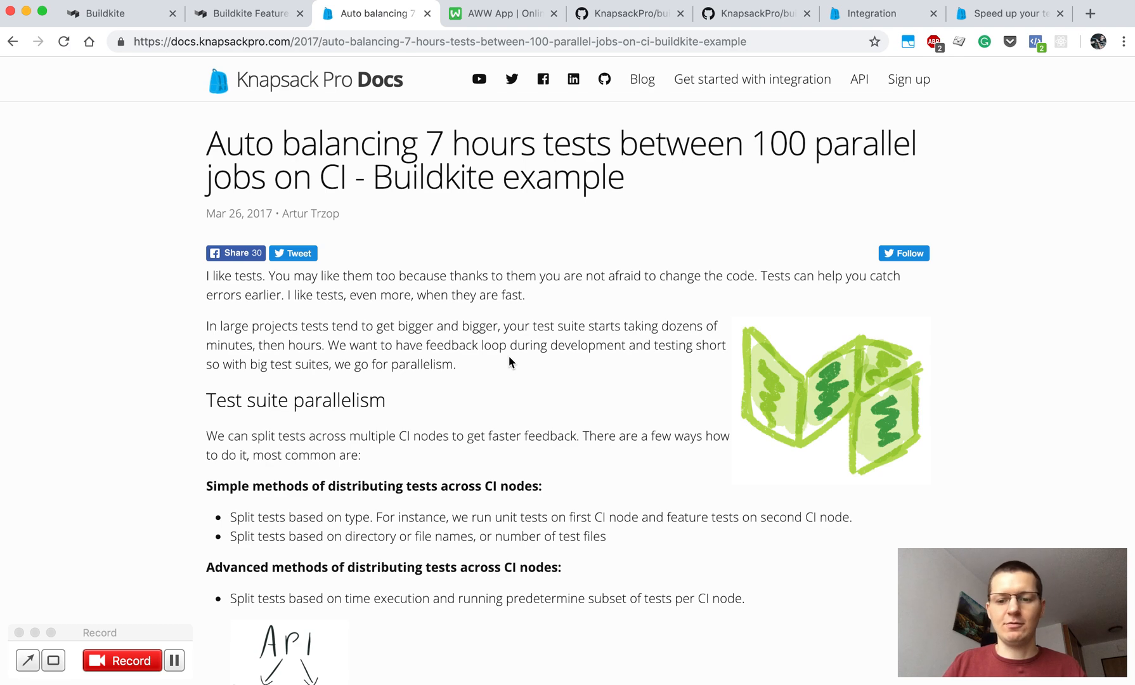
{"action": "scroll", "scroll_direction": "down", "scroll_amount": 3}
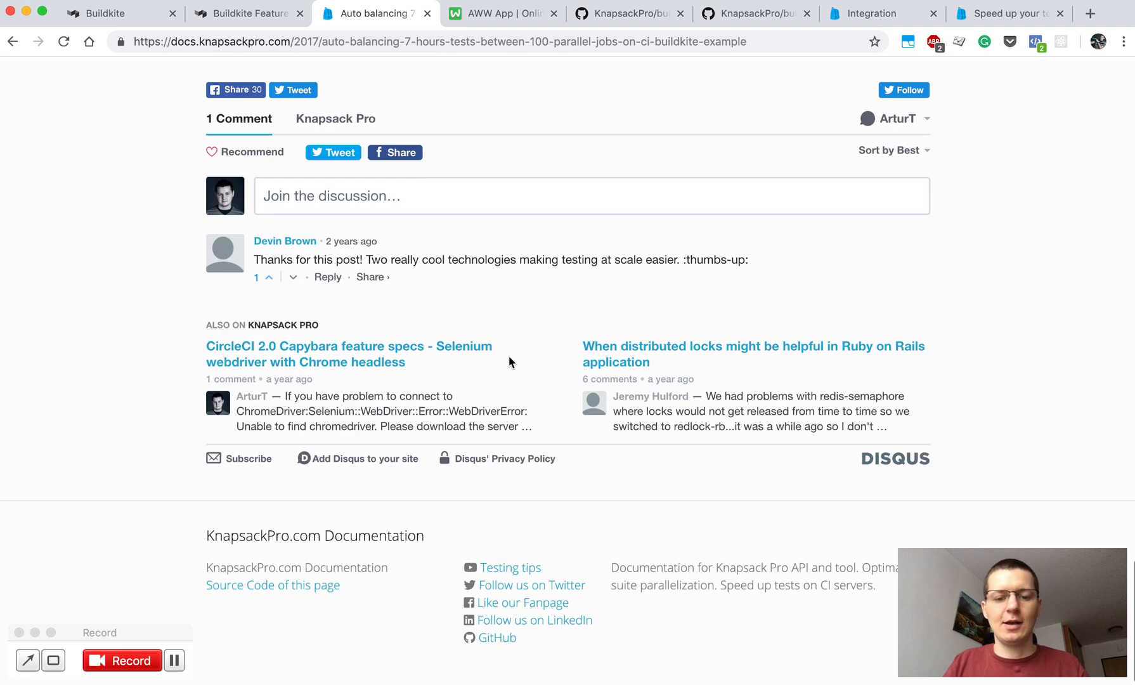
{"action": "scroll", "scroll_direction": "up", "scroll_amount": 3}
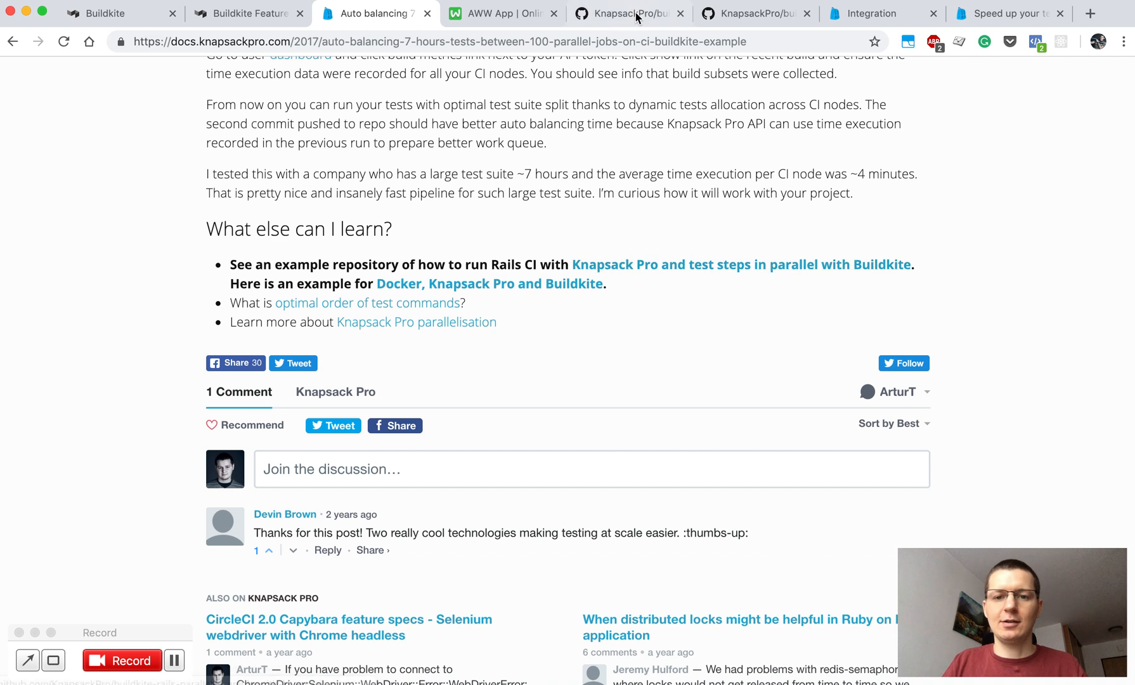
Step: View the Buildkite Rails parallel example repo and its Docker variant, then the Integration docs page
{"action": "left_click", "coordinate": [631, 13]}
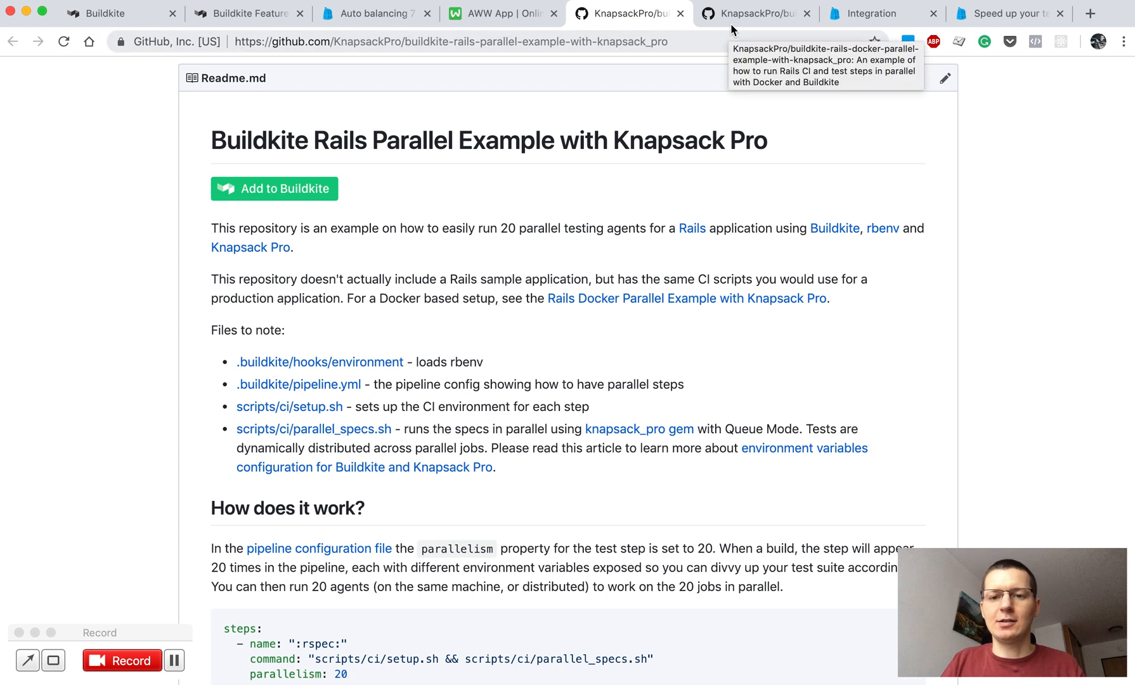
{"action": "left_click", "coordinate": [761, 13]}
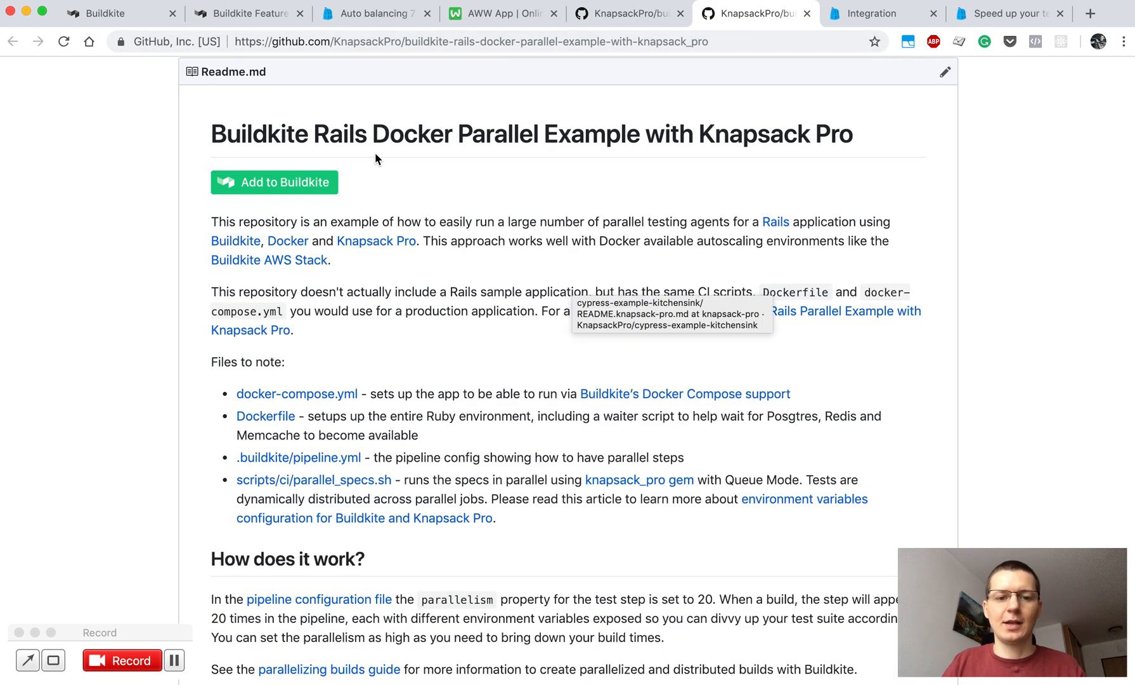
{"action": "double_click", "coordinate": [414, 133]}
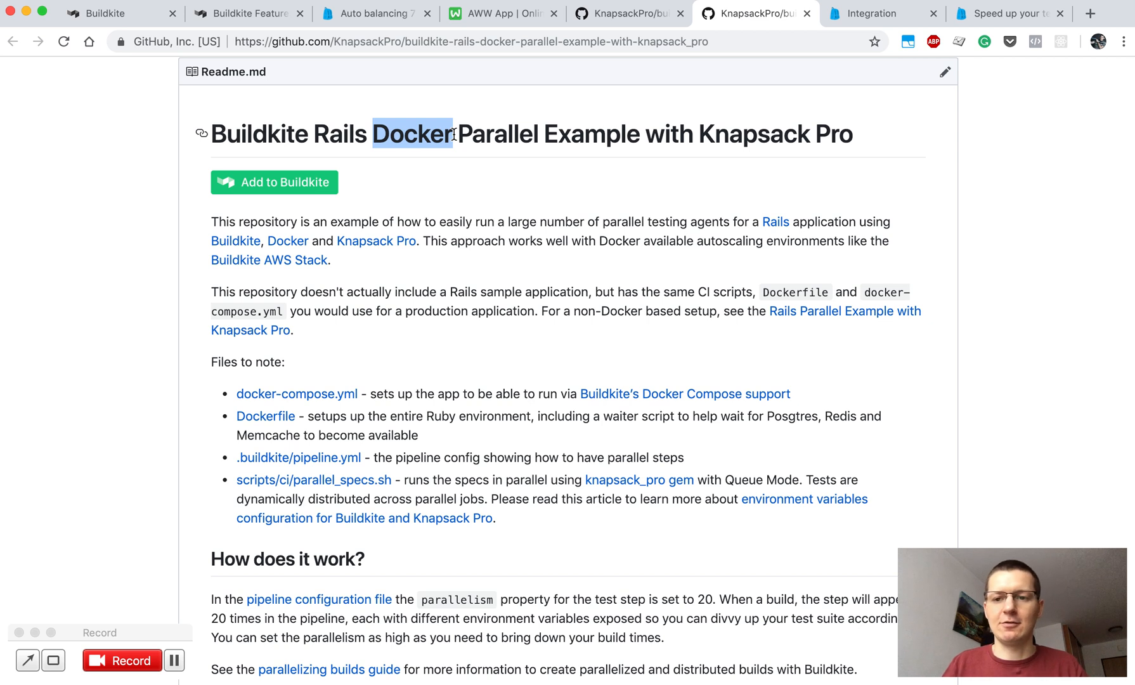
{"action": "left_click", "coordinate": [869, 13]}
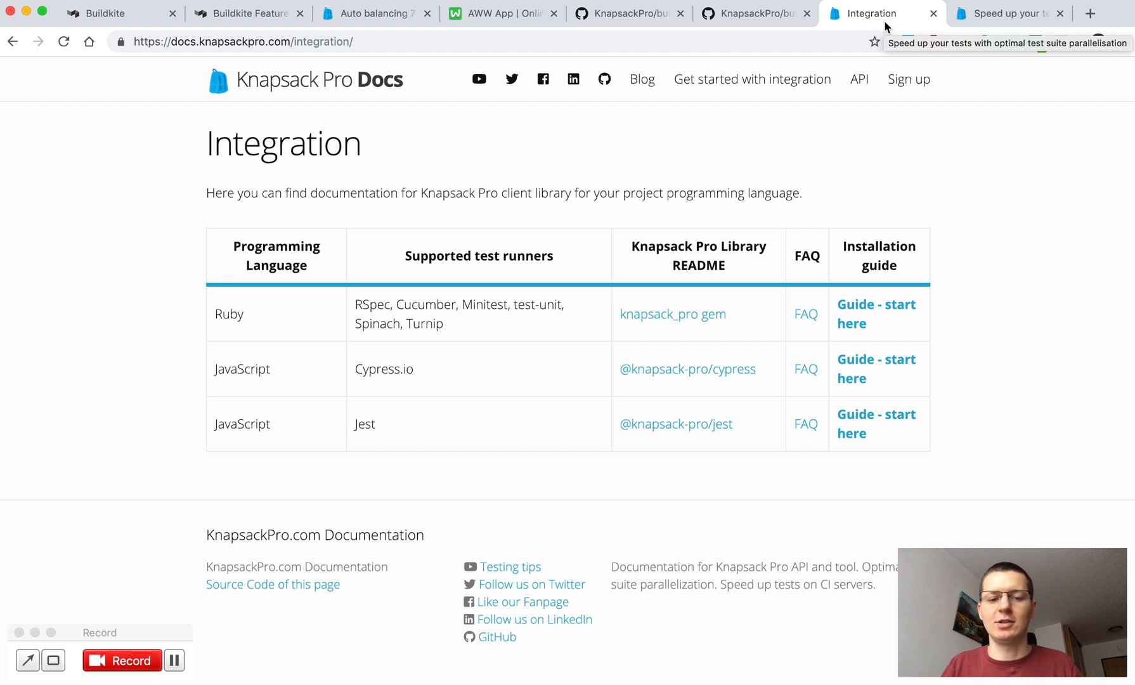
{"action": "mouse_move", "coordinate": [513, 325]}
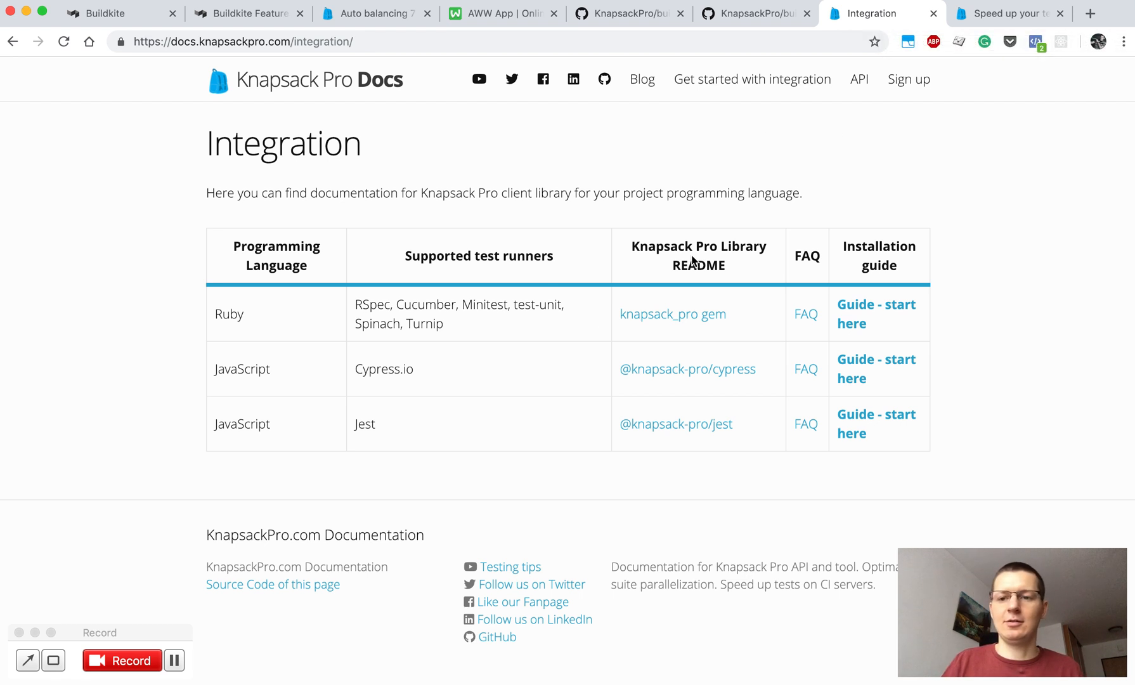
Step: Scroll through the Knapsack Pro homepage's 14-day trial and supported Ruby and JavaScript runners
{"action": "left_click", "coordinate": [1018, 13]}
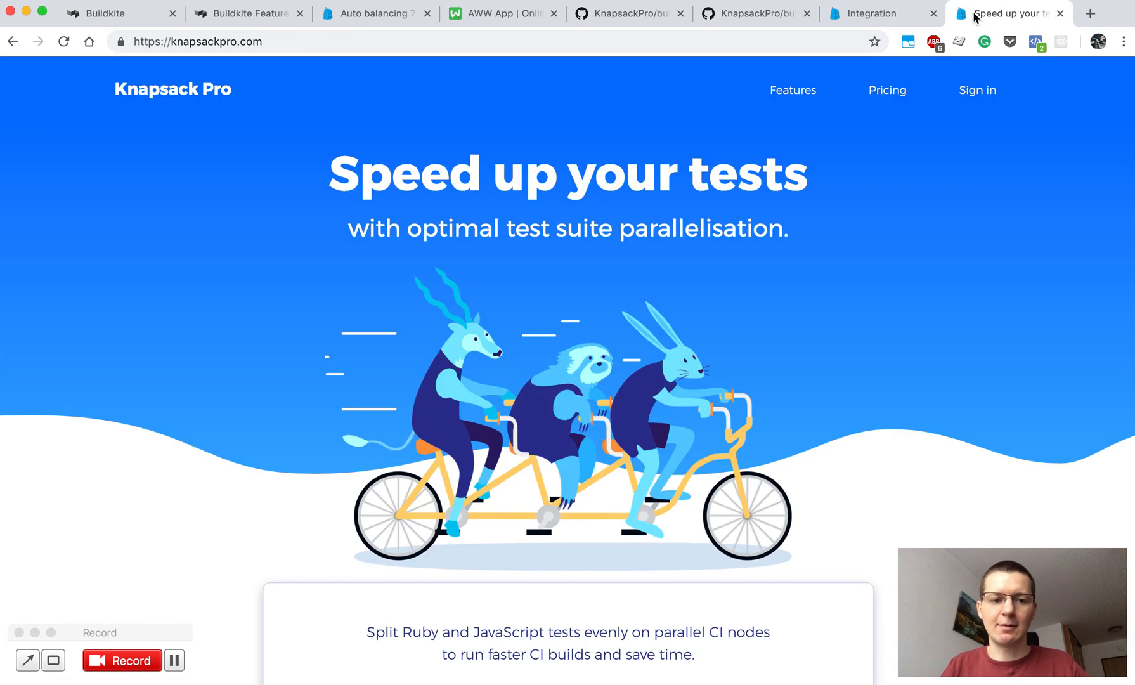
{"action": "scroll", "scroll_direction": "down", "scroll_amount": 3}
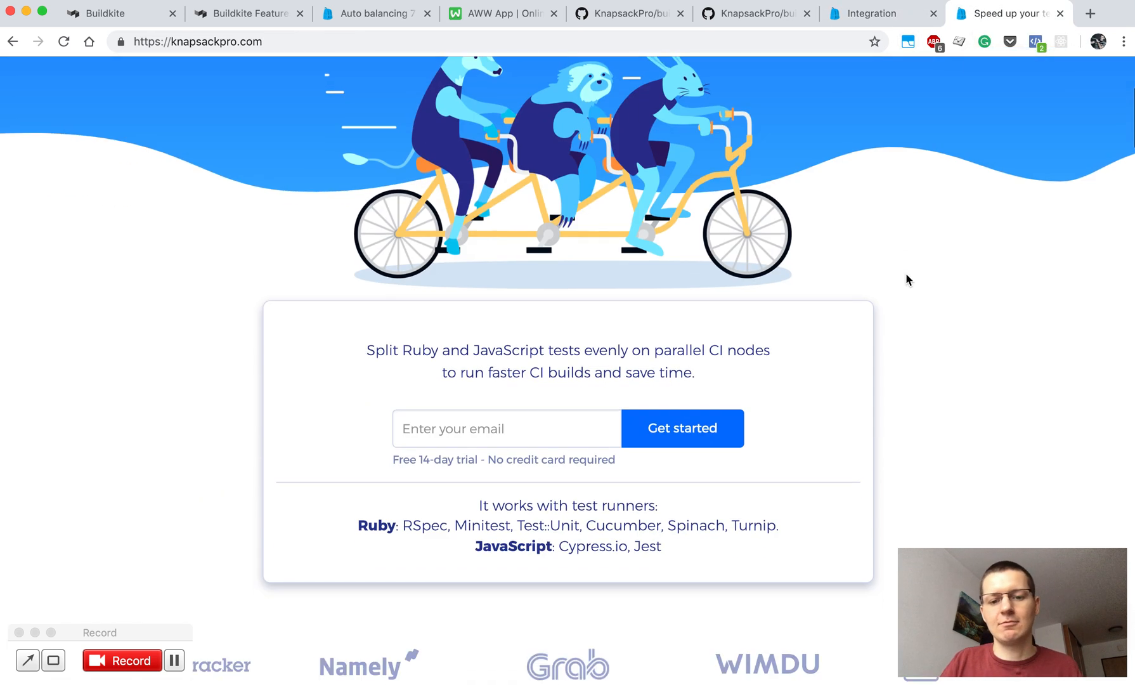
{"action": "scroll", "scroll_direction": "up", "scroll_amount": 3}
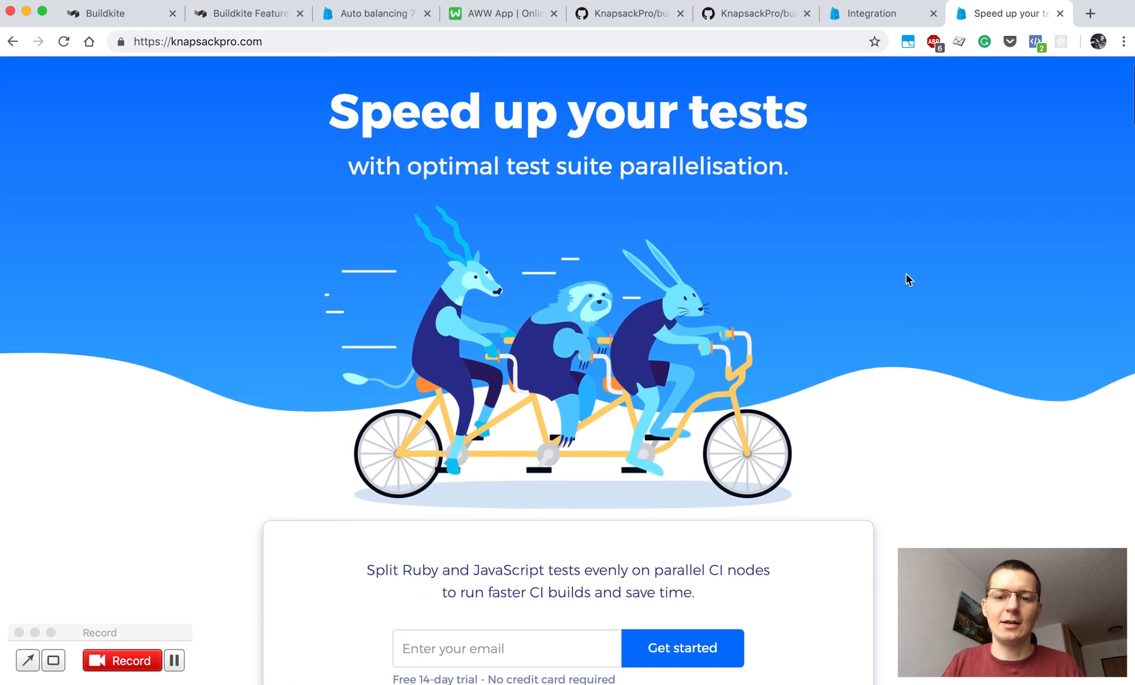